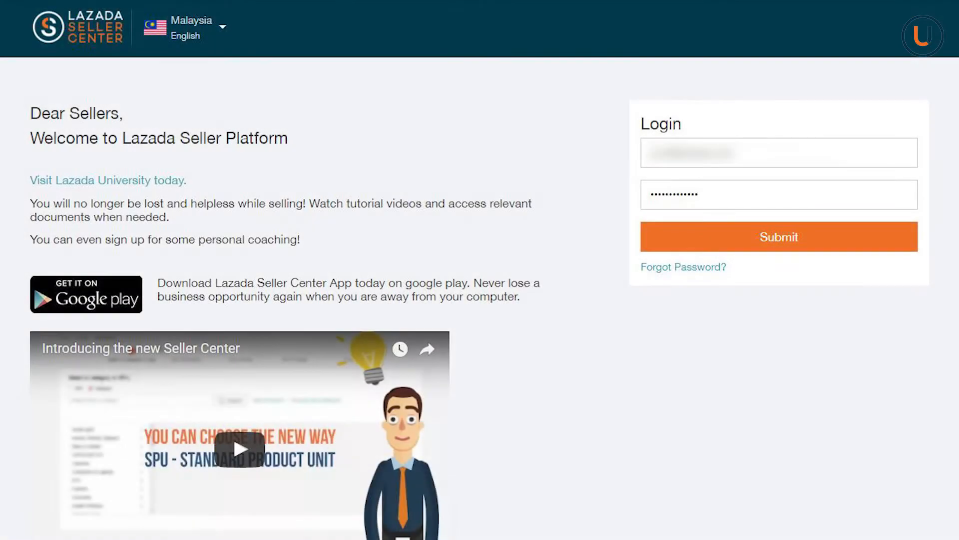
Sign in to the seller account and go to the Seller Promotions list
left_click(778, 235)
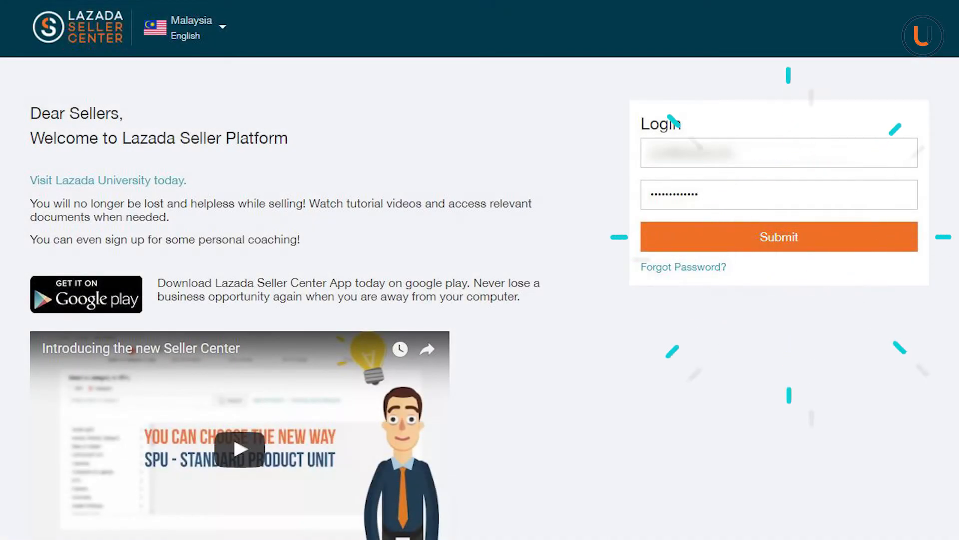
left_click(778, 235)
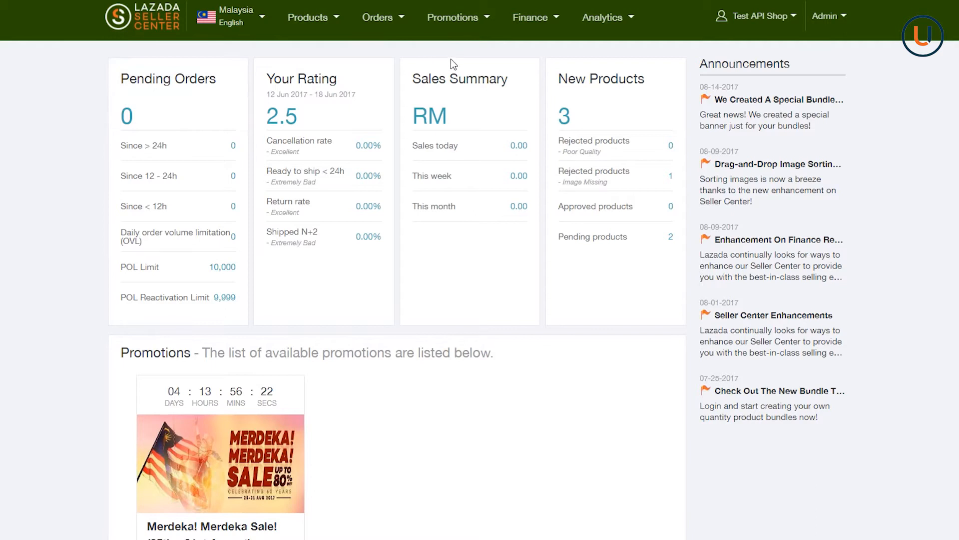
left_click(453, 17)
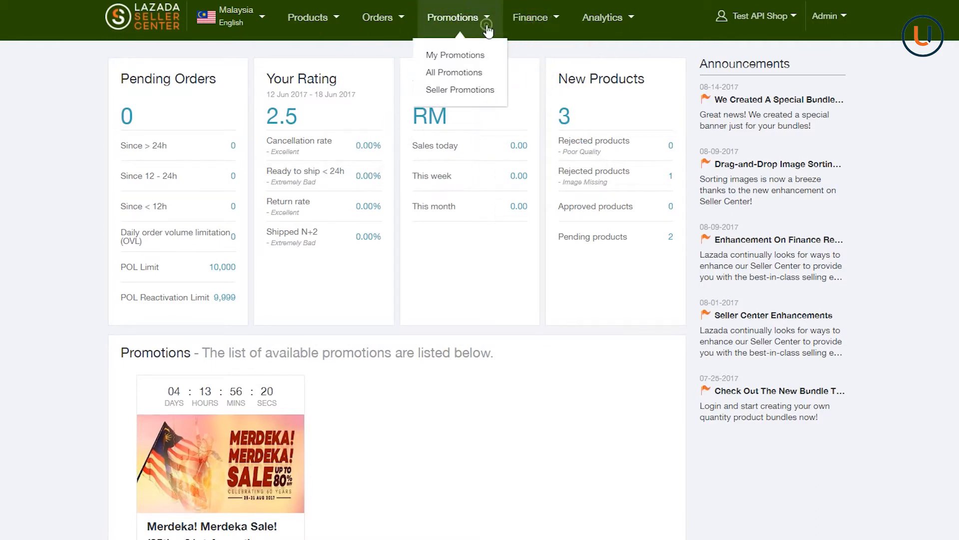
left_click(460, 89)
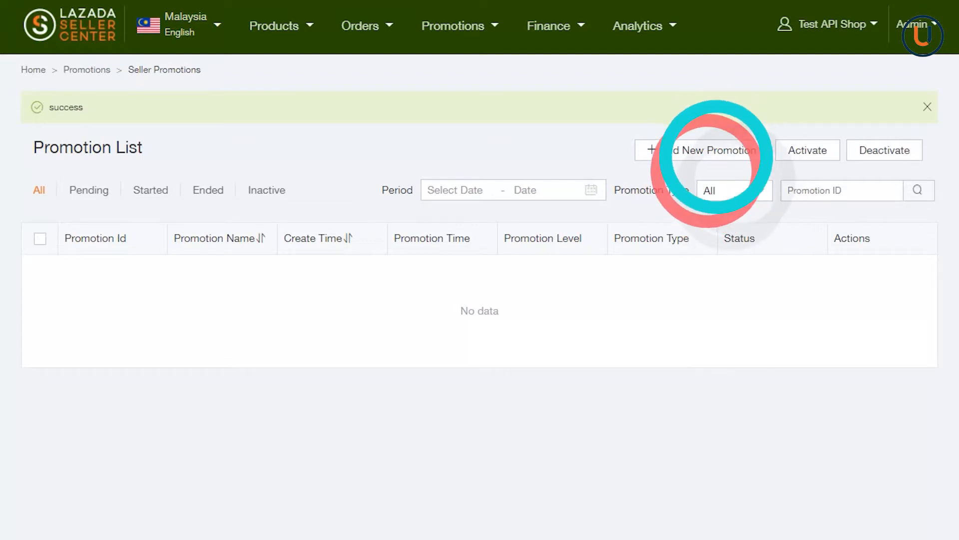
Start a new promotion from the empty Promotion List
left_click(702, 150)
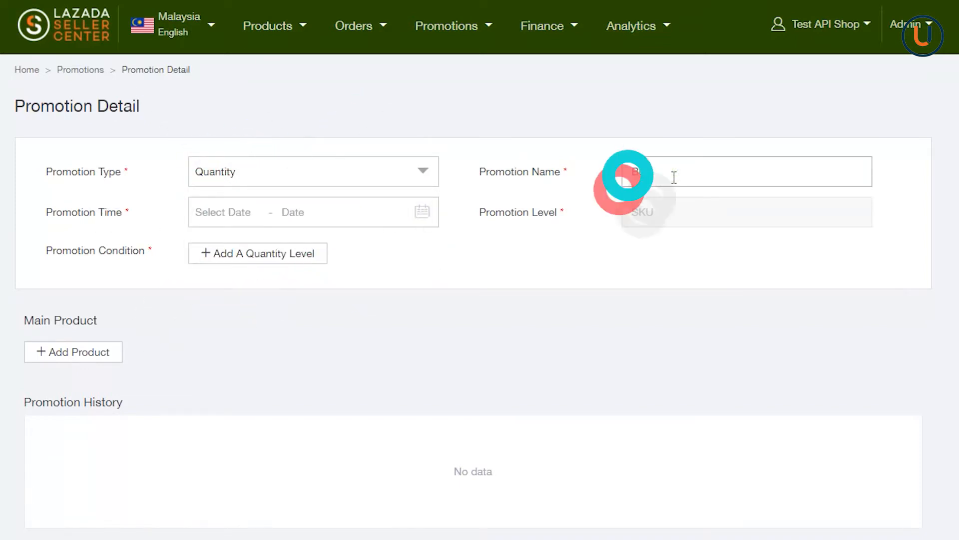
Name the Quantity promotion 'Buy 2 get 10% off' and choose its start and end dates in August 2017
type("Buy 2 get")
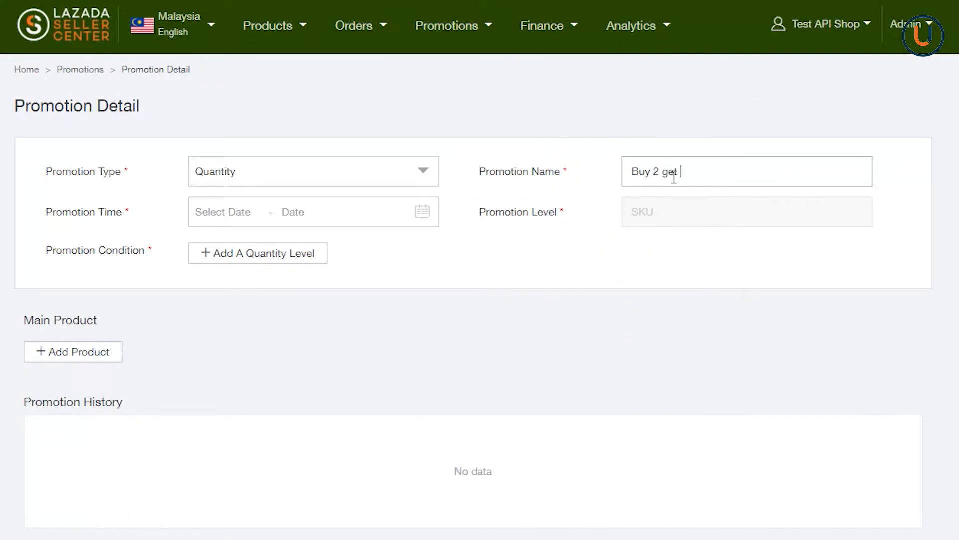
type("10% o")
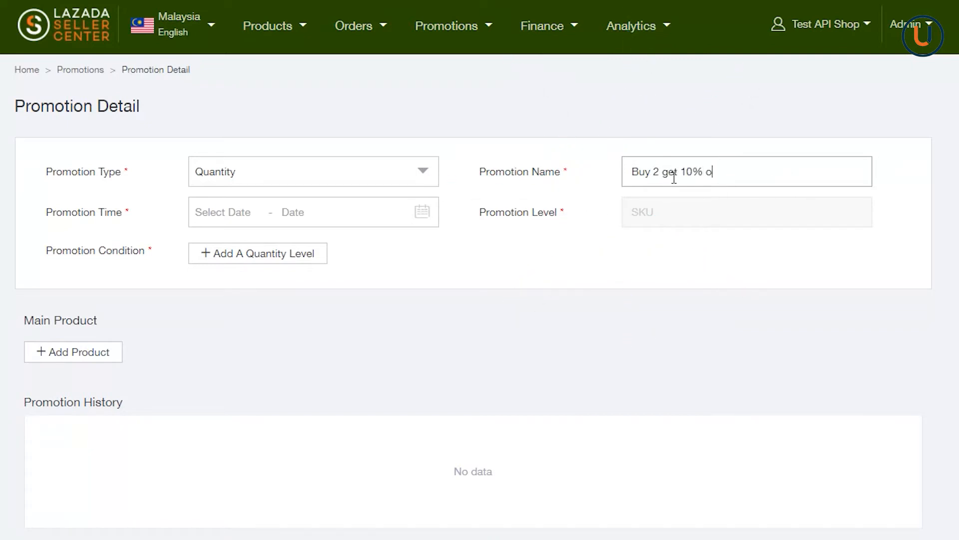
type("ff")
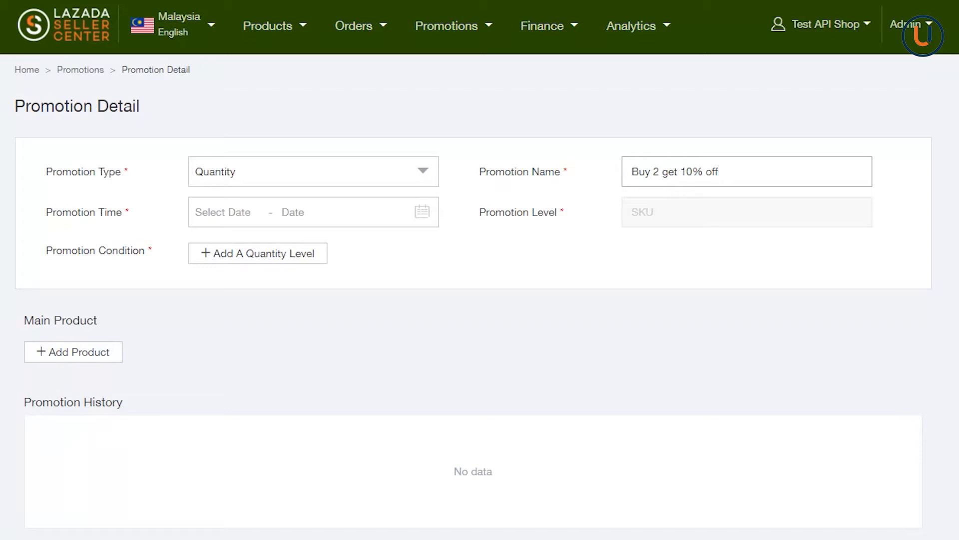
left_click(422, 212)
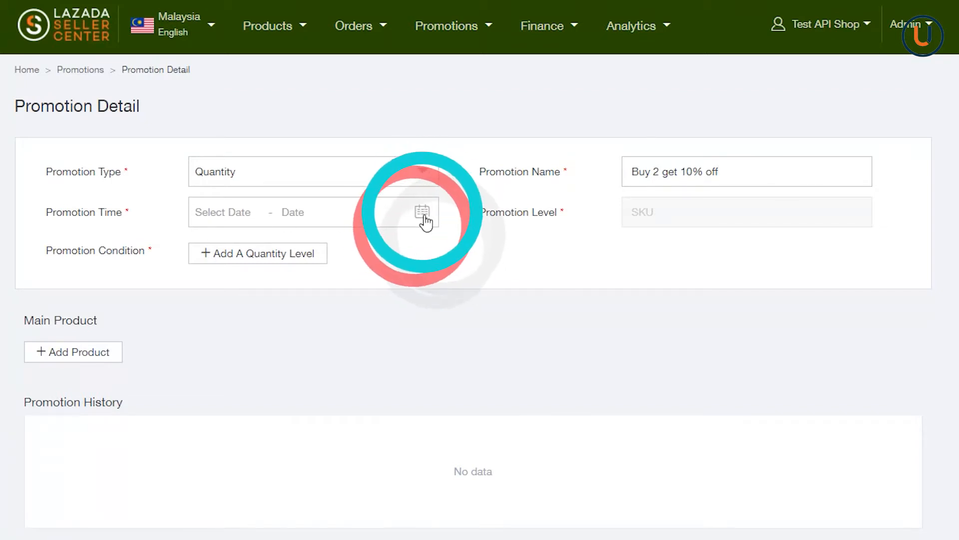
left_click(422, 211)
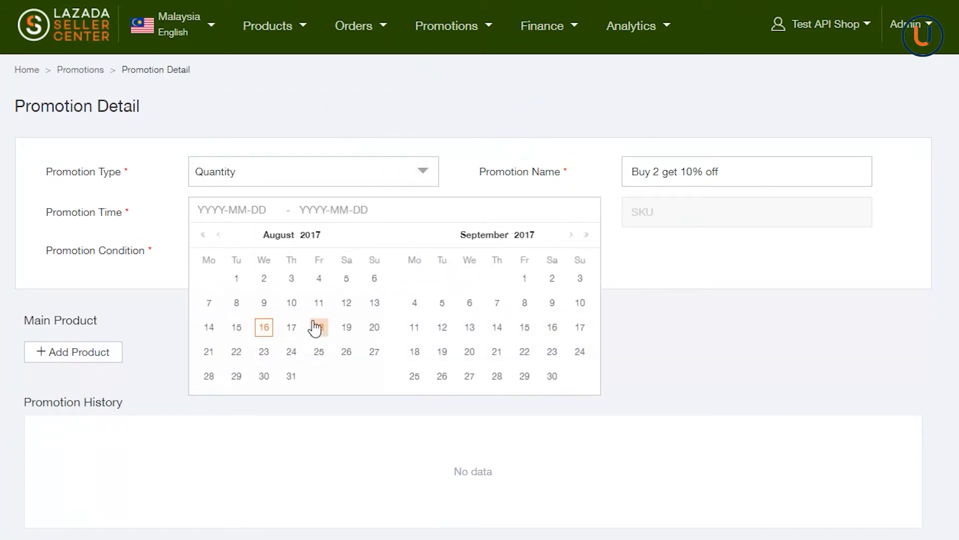
left_click(209, 351)
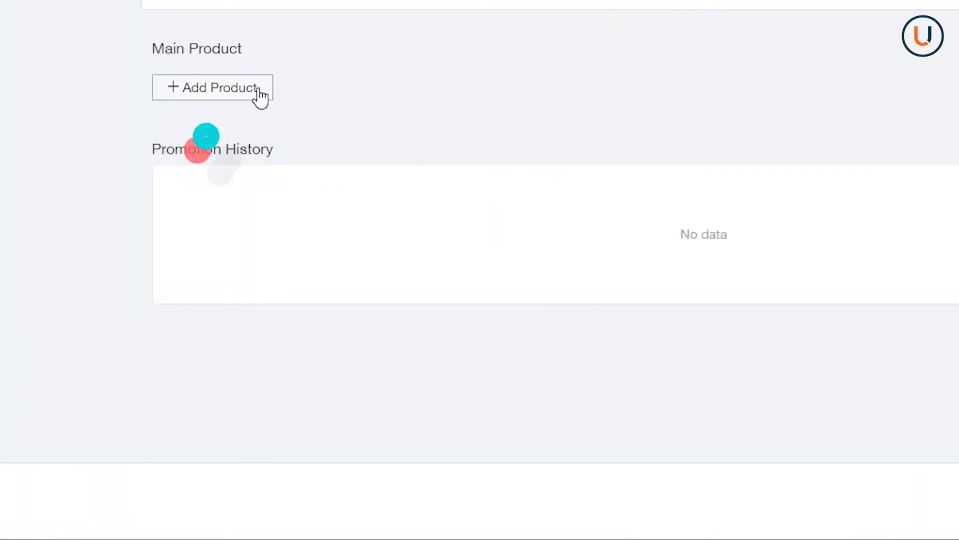
Add the One Piece t-shirt with condition buy 2 get 10% off and submit the promotion
left_click(211, 88)
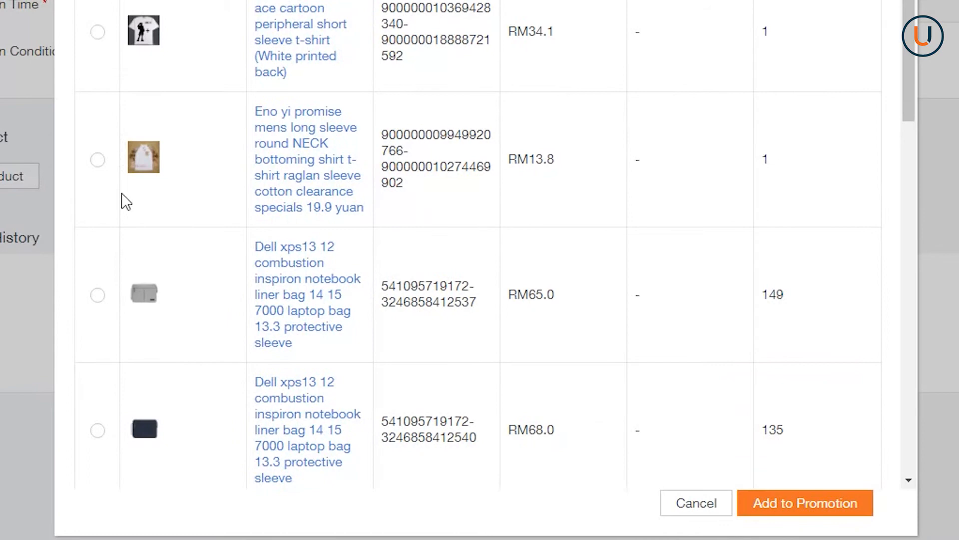
left_click(803, 503)
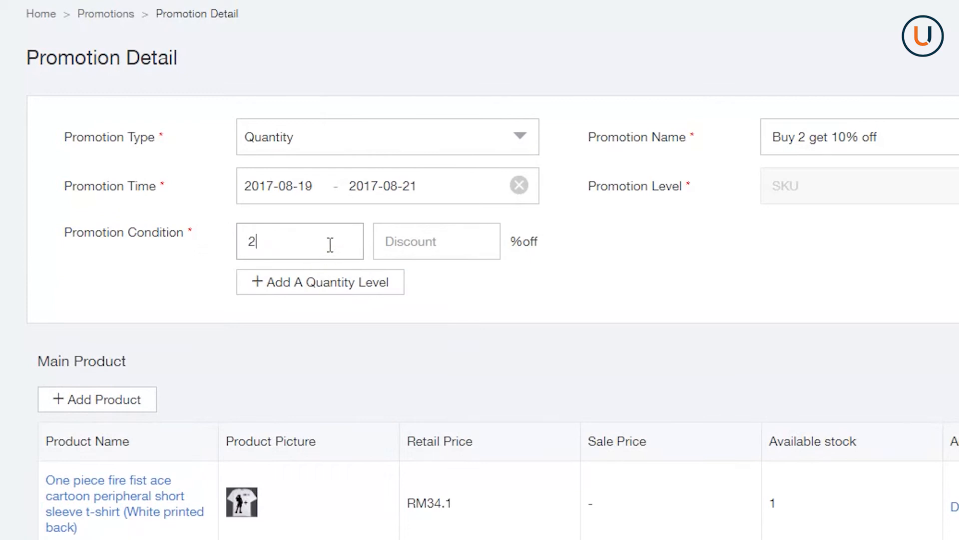
type("10")
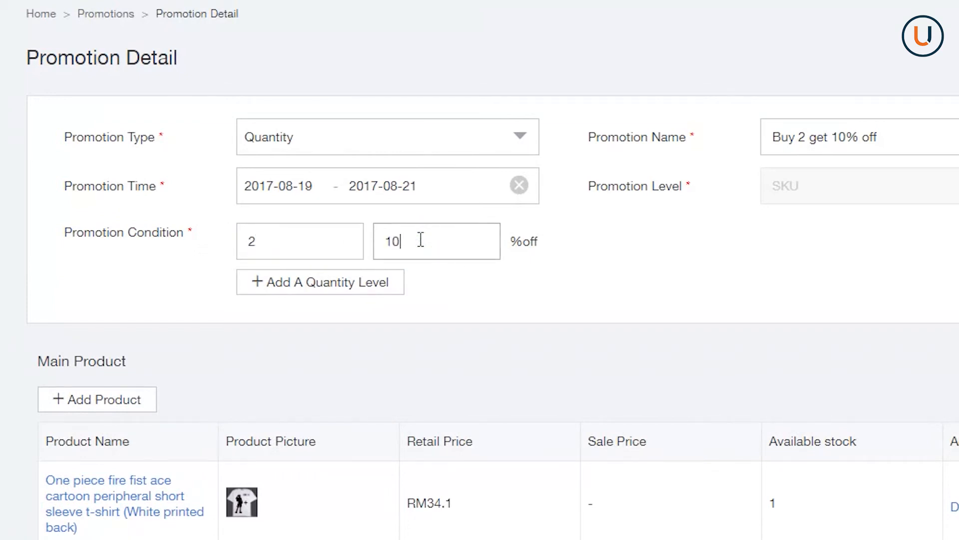
scroll("down", 3)
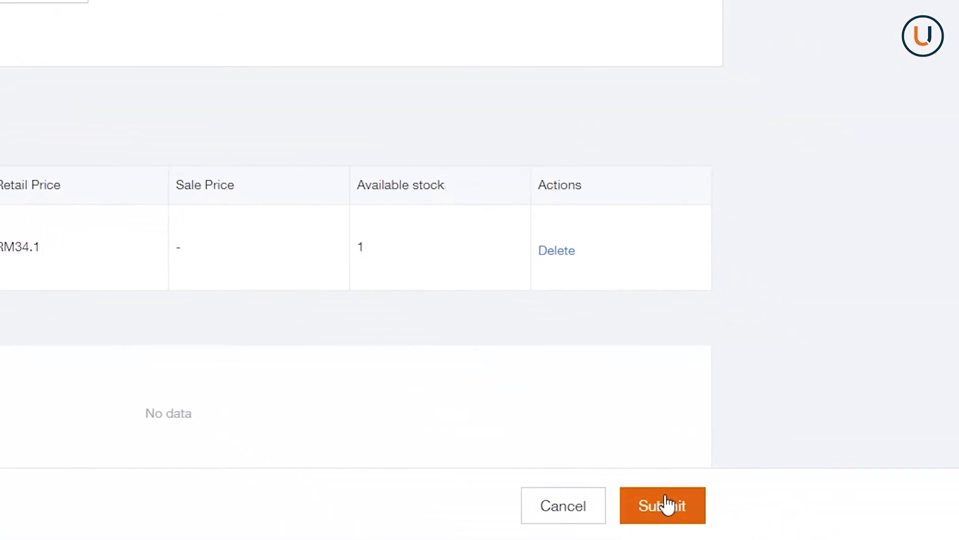
left_click(662, 506)
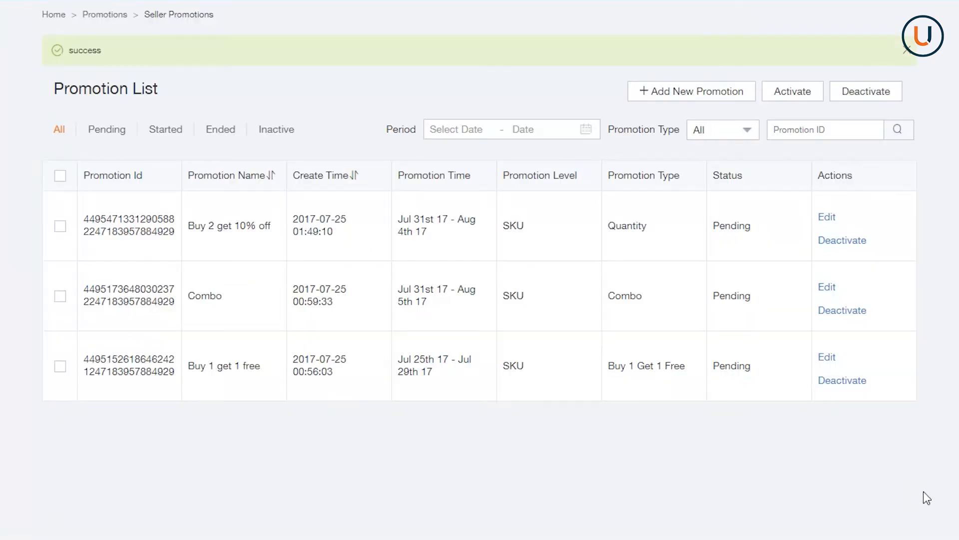
mouse_move(927, 56)
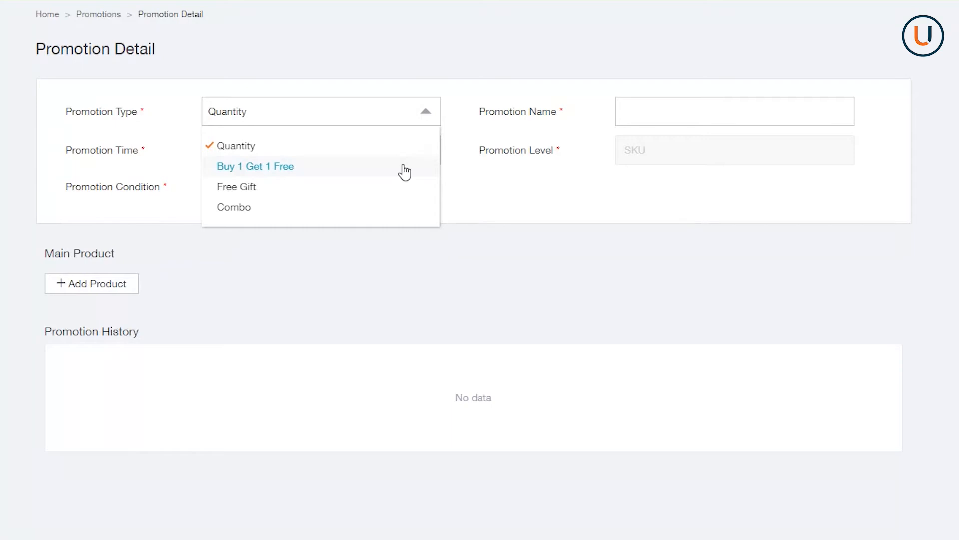
Make a Buy 1 Get 1 Free promotion running 25 to 27 August 2017
left_click(255, 166)
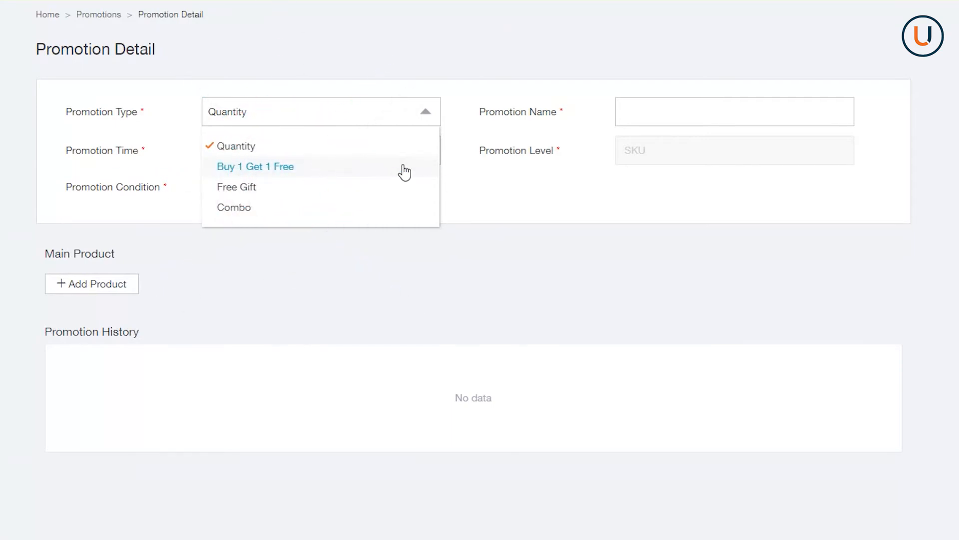
left_click(255, 167)
type("Buy 1 get 1 free")
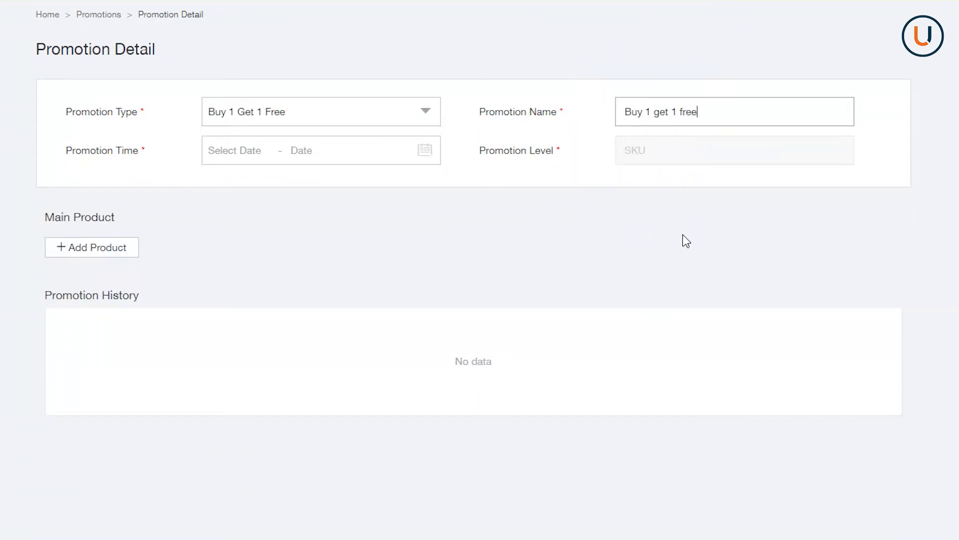
mouse_move(446, 223)
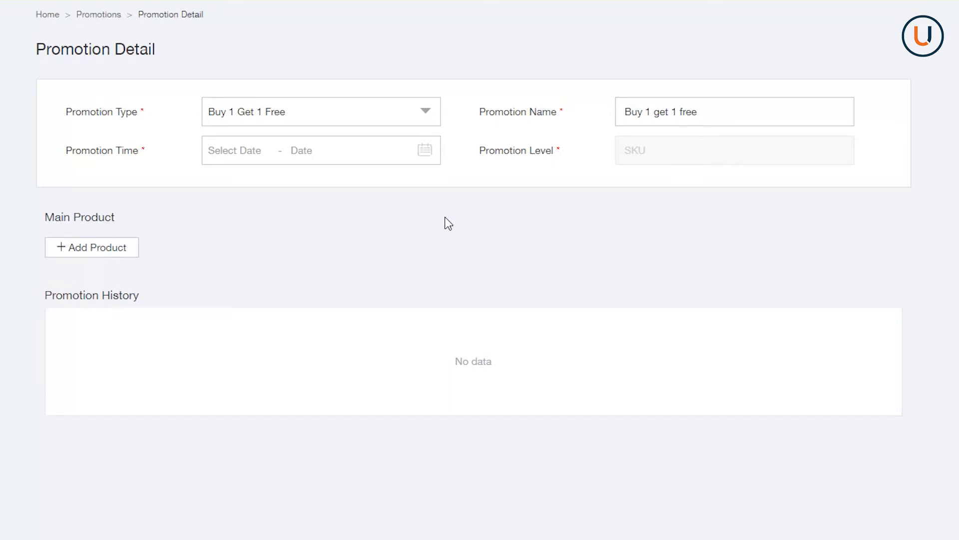
left_click(425, 150)
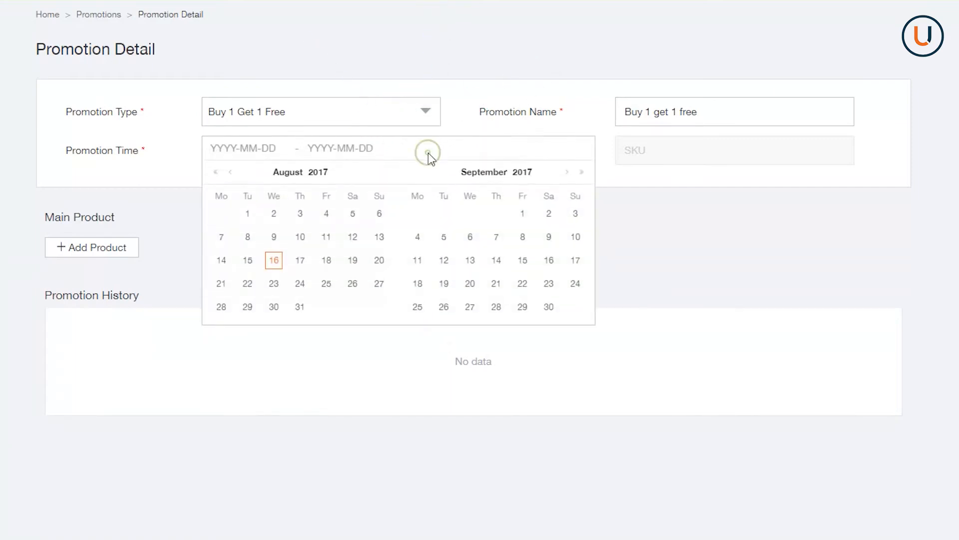
left_click(325, 283)
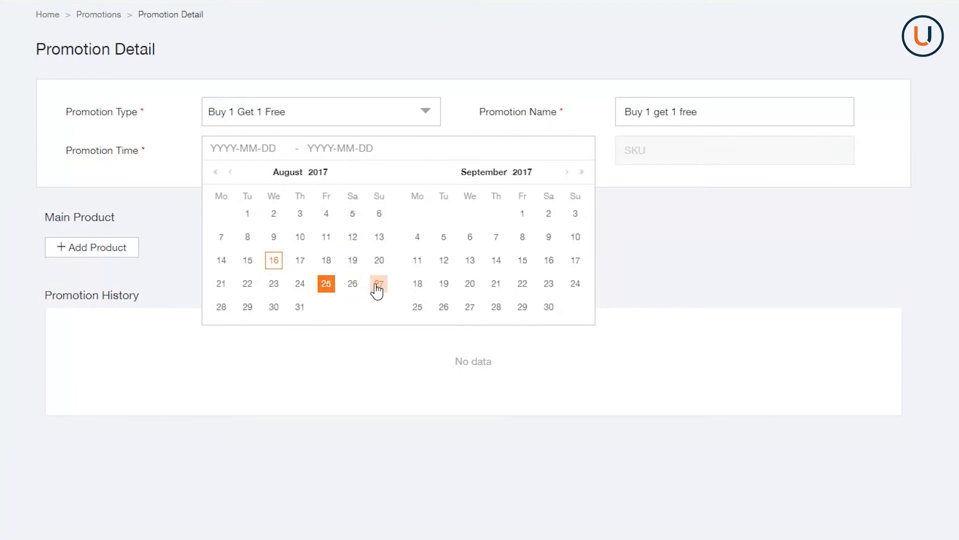
left_click(91, 247)
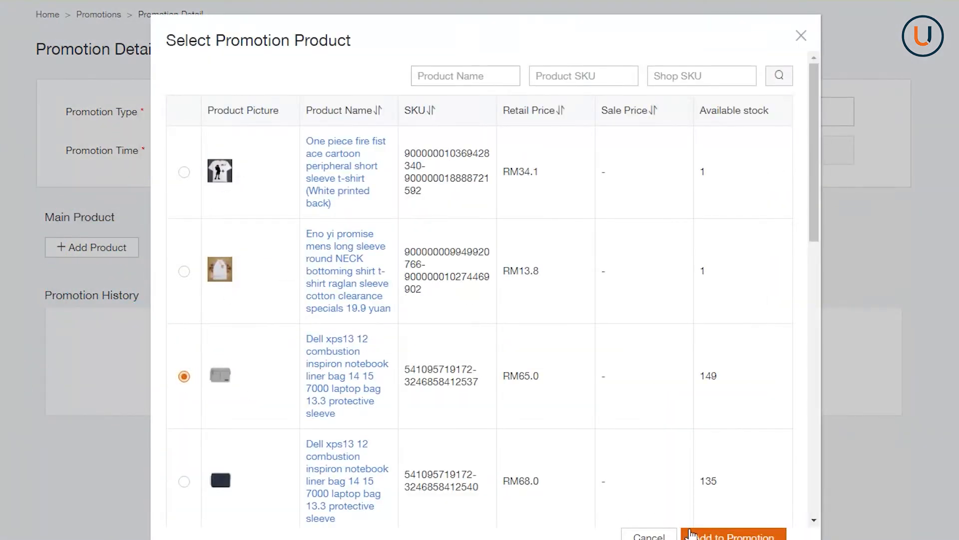
Add the Dell laptop sleeve to the Buy 1 Get 1 Free promotion
left_click(733, 535)
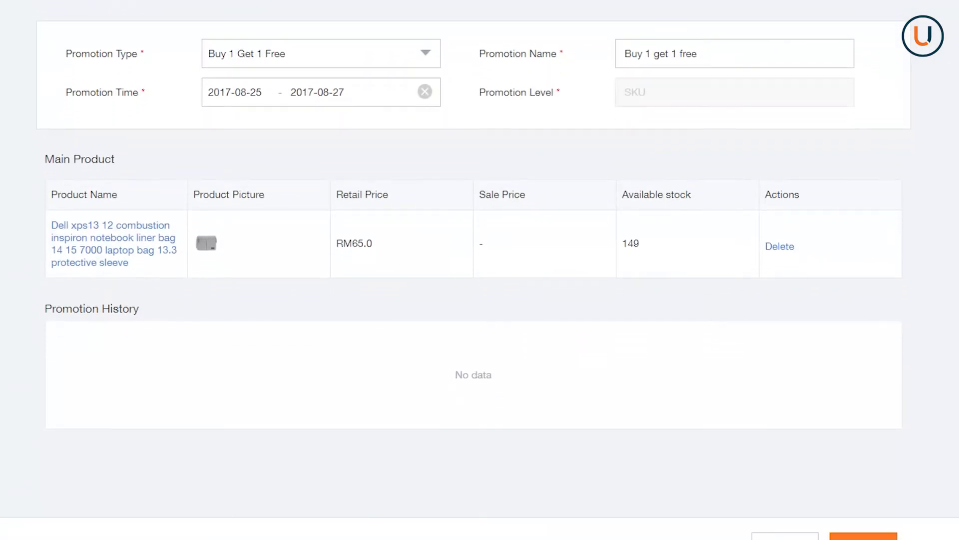
scroll("down", 3)
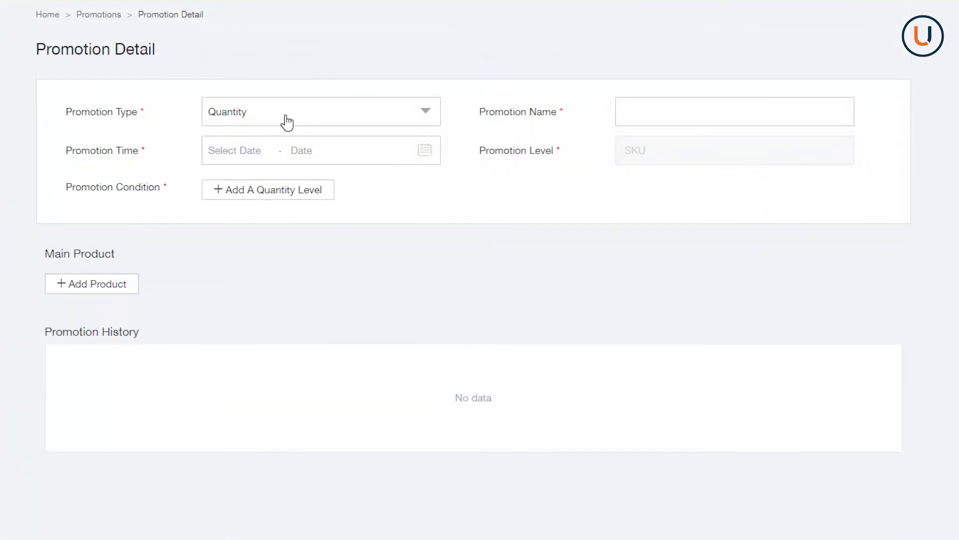
Make a Free Gift promotion named 'Free gift' running 1 to 3 September 2017
left_click(321, 111)
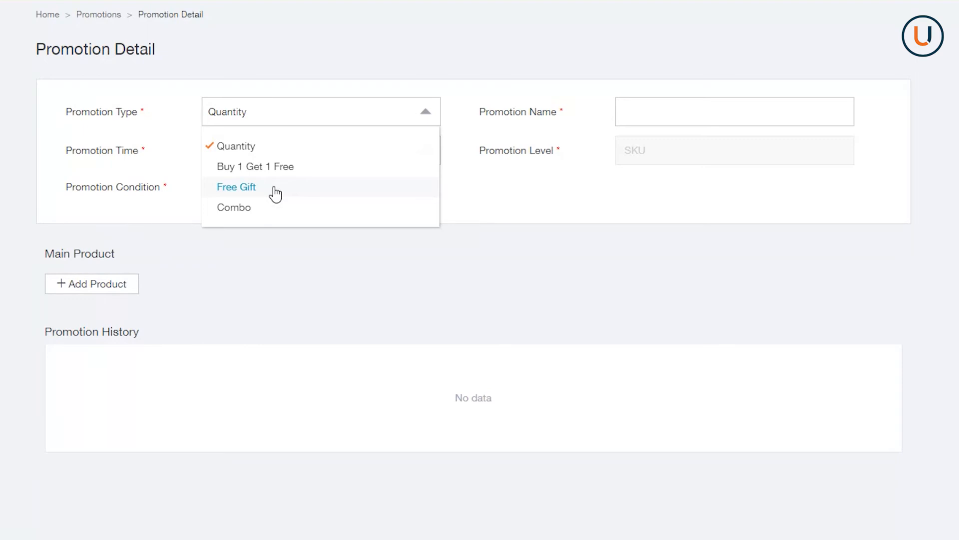
left_click(235, 187)
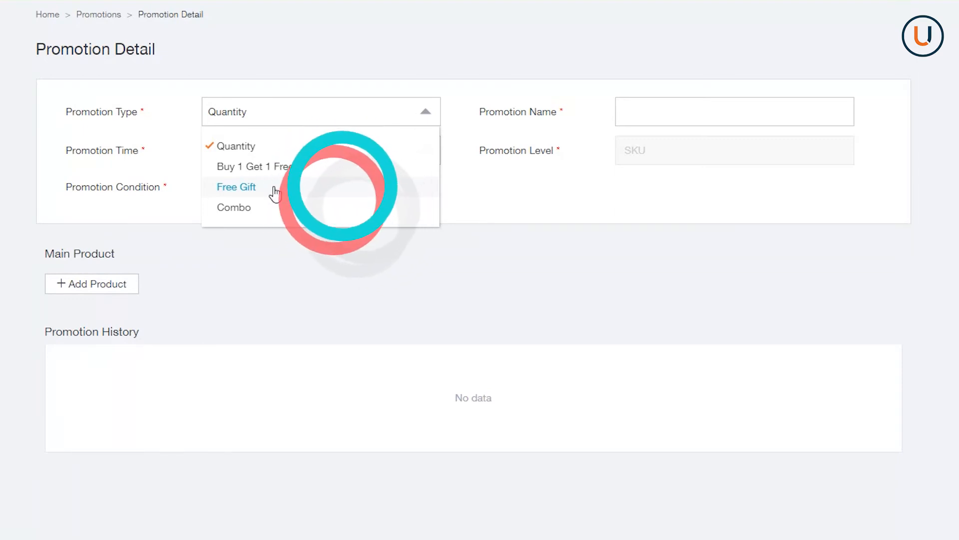
left_click(236, 187)
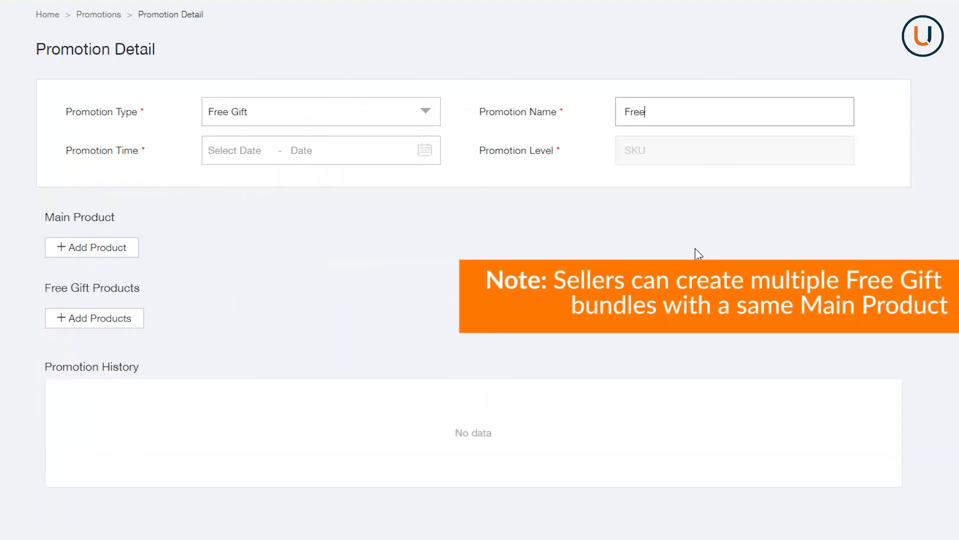
type("gift")
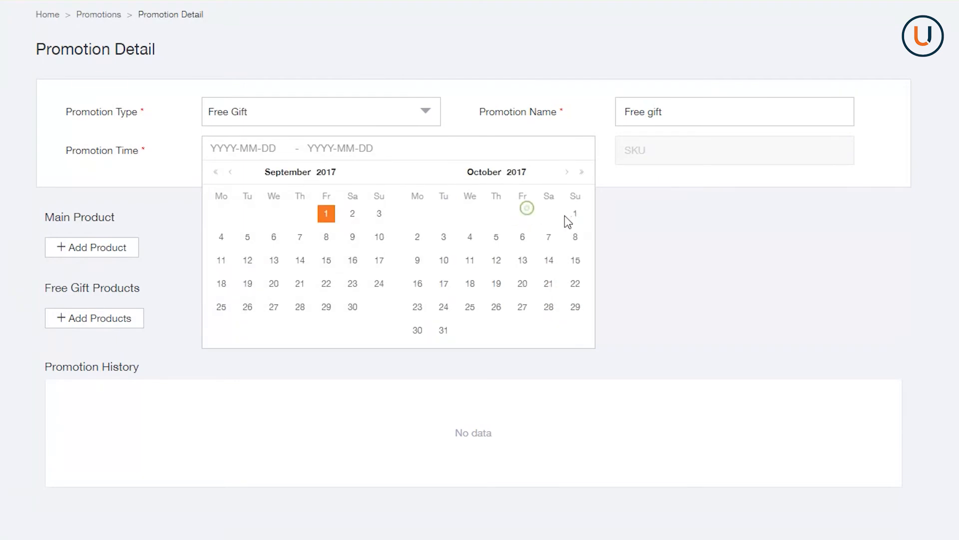
left_click(380, 214)
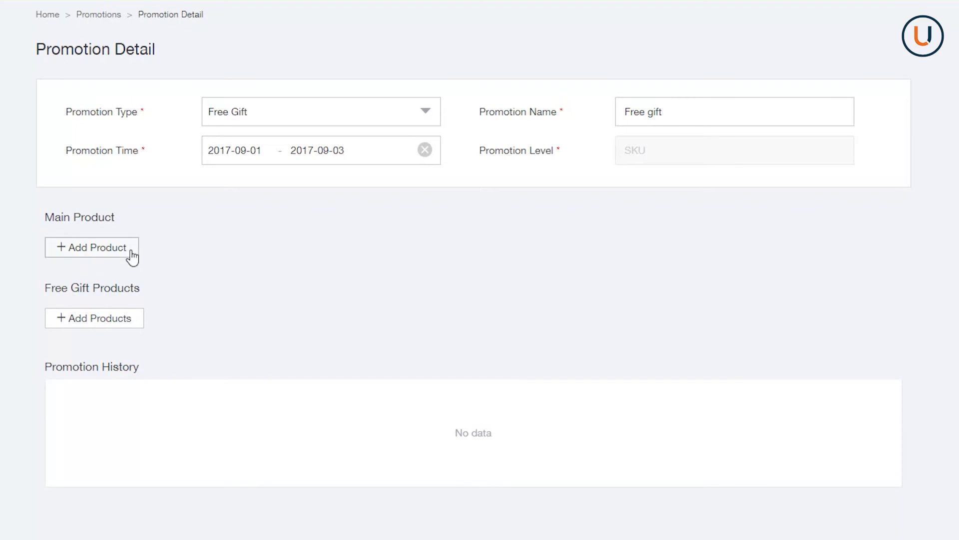
Add the RM68.0 Dell laptop sleeve with 135 stock as the main product
left_click(92, 247)
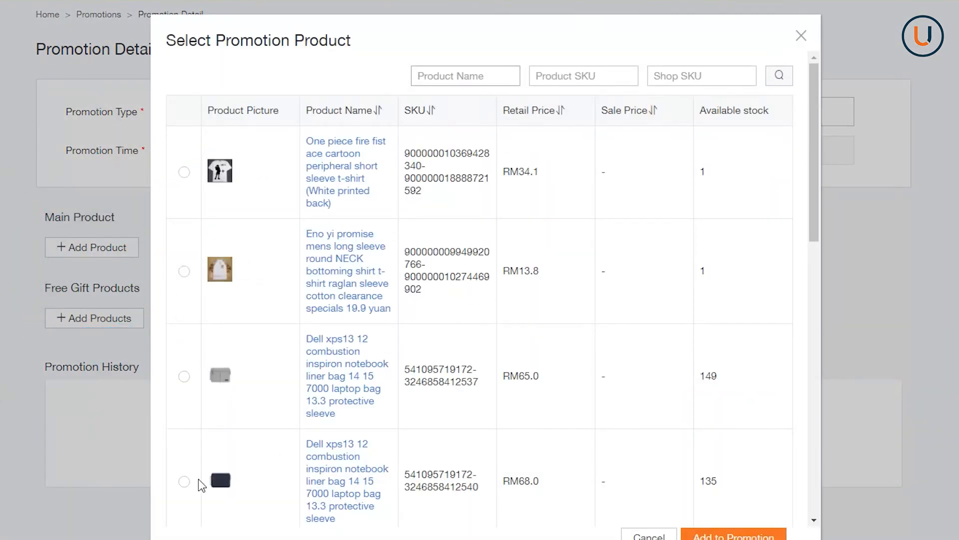
left_click(184, 482)
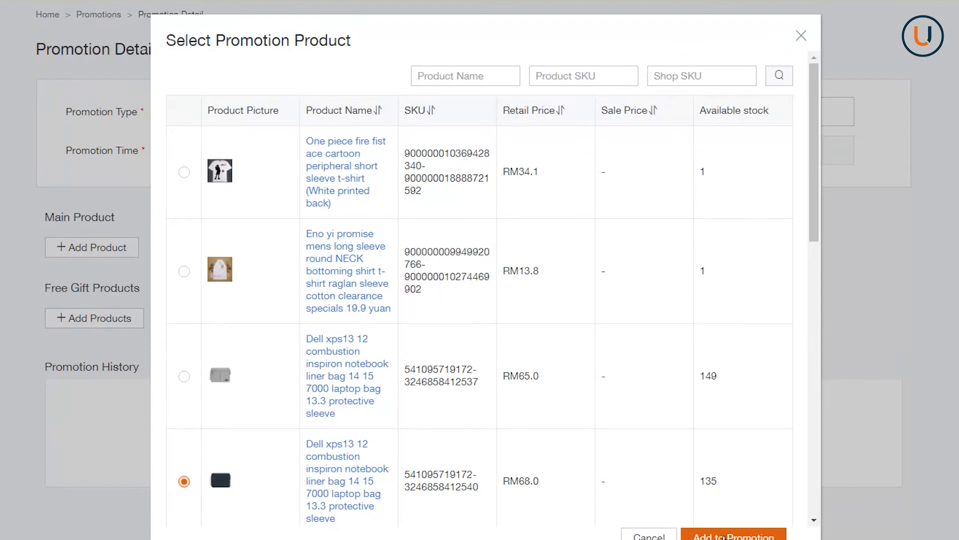
left_click(733, 536)
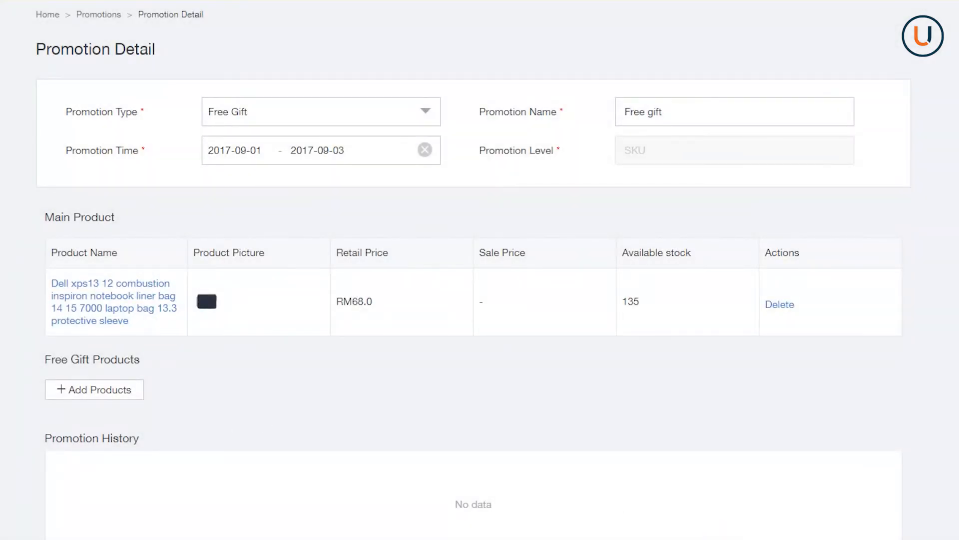
Add the RM65.0 laptop sleeve as the free gift product
left_click(94, 390)
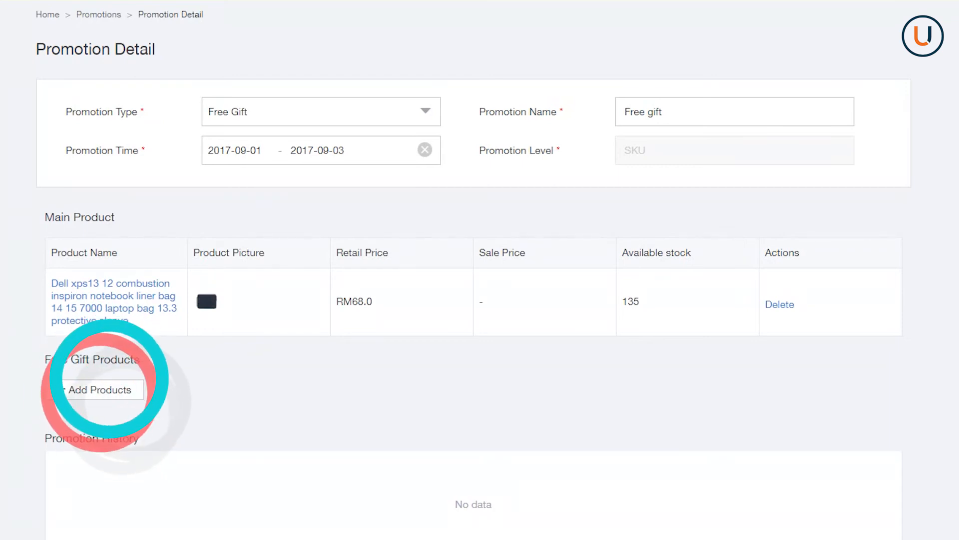
left_click(94, 390)
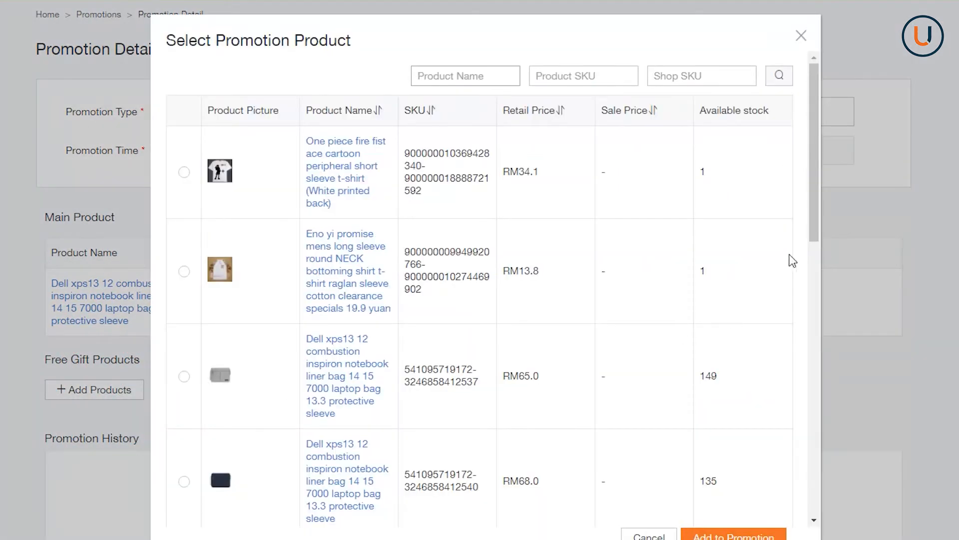
left_click(183, 374)
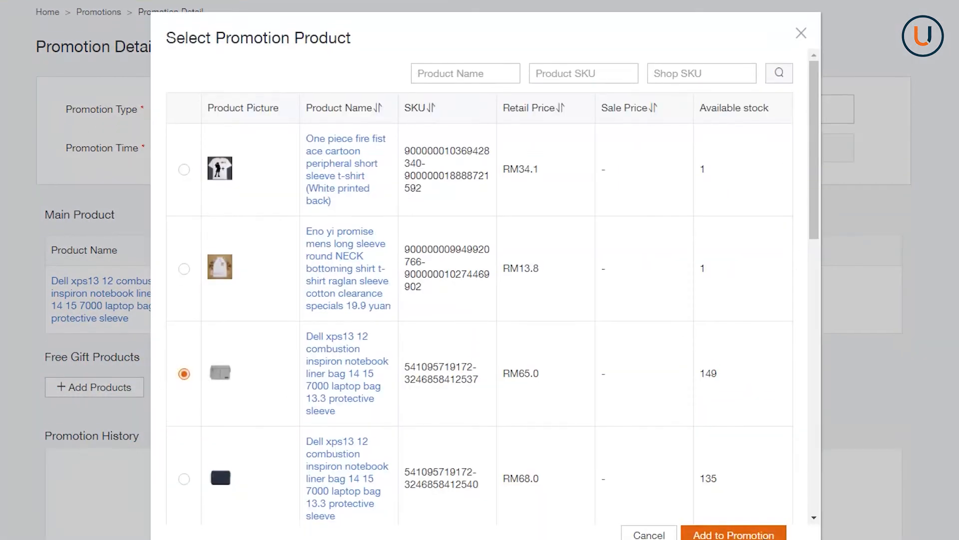
left_click(734, 534)
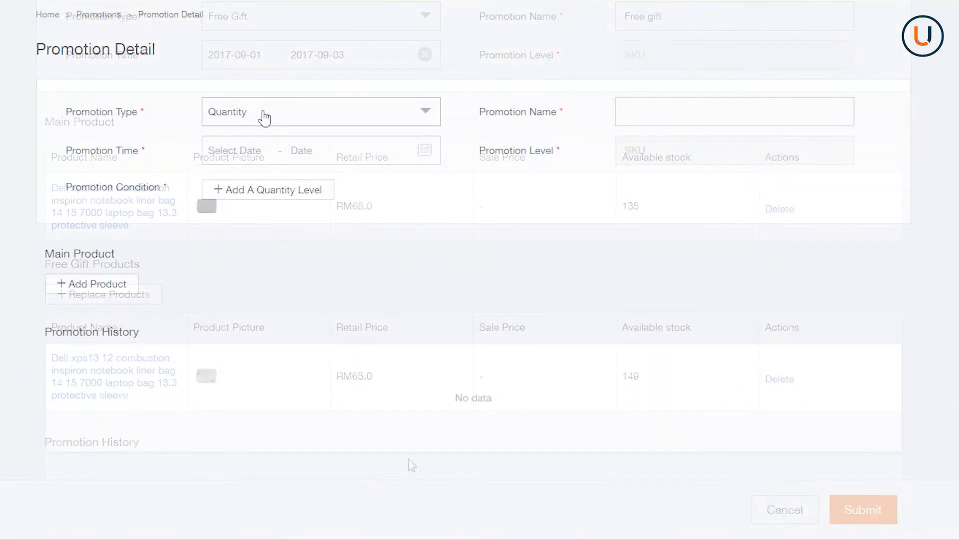
Make a Combo promotion named 'Combo' running 6 to 10 September 2017
left_click(319, 111)
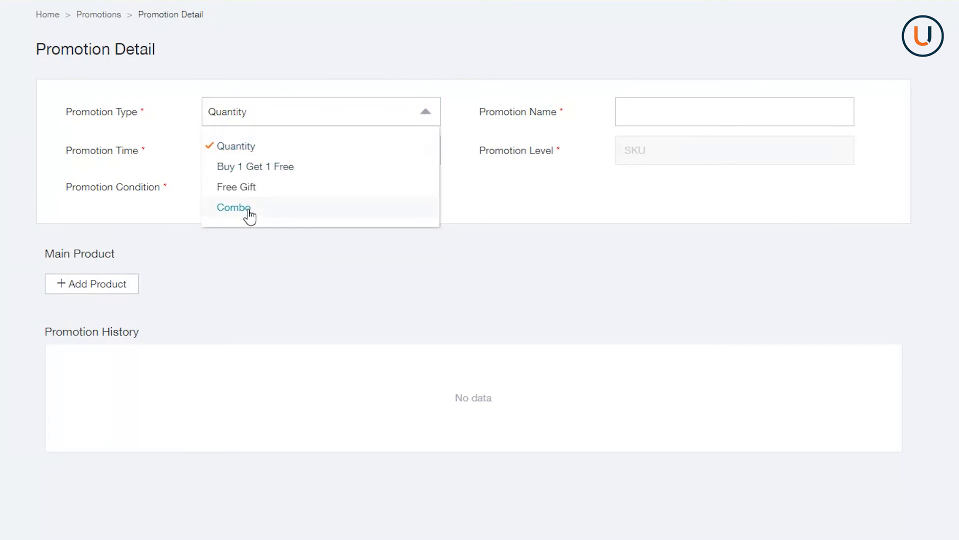
mouse_move(296, 214)
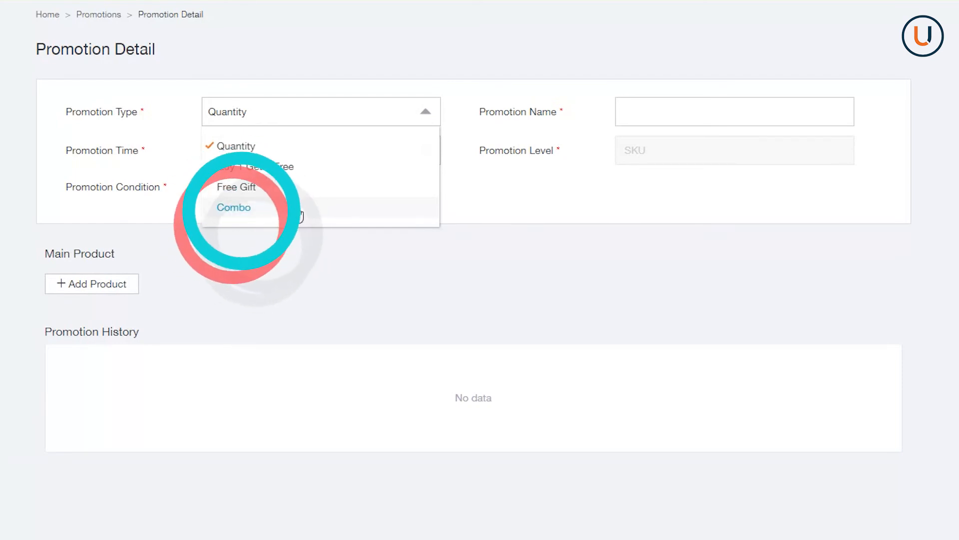
left_click(234, 207)
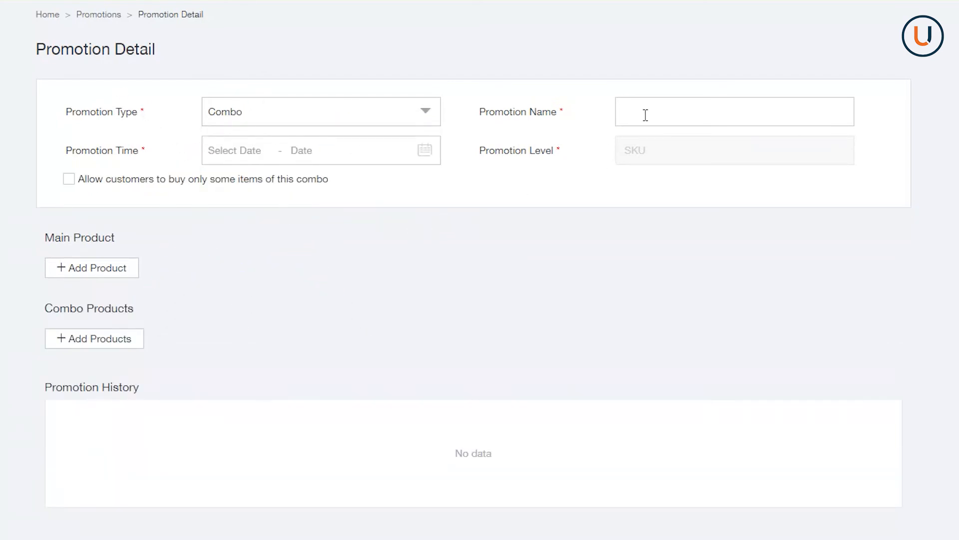
type("Combo")
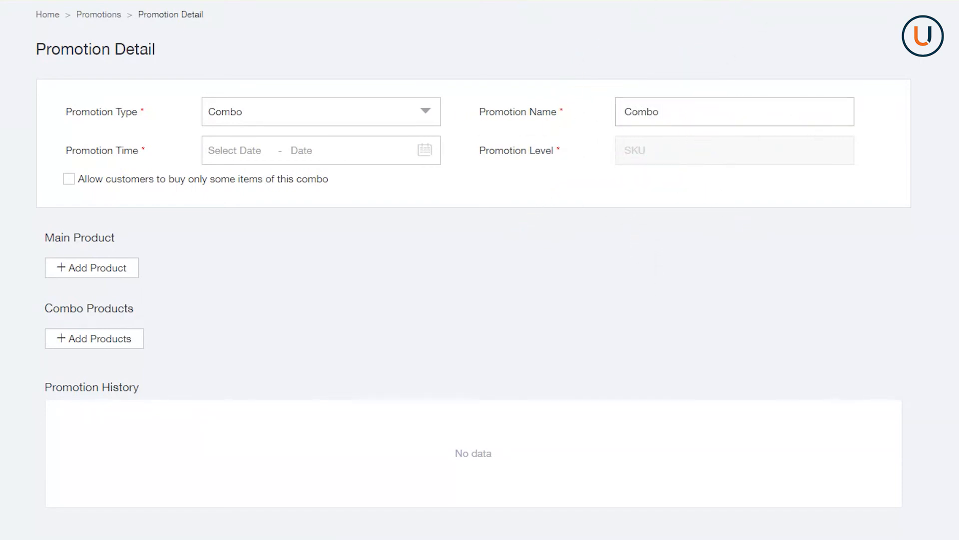
mouse_move(121, 220)
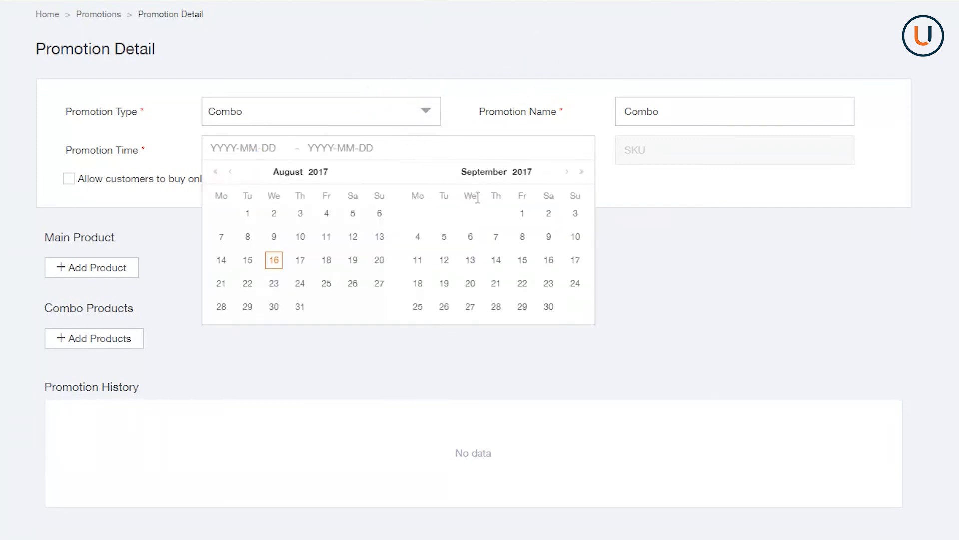
left_click(575, 237)
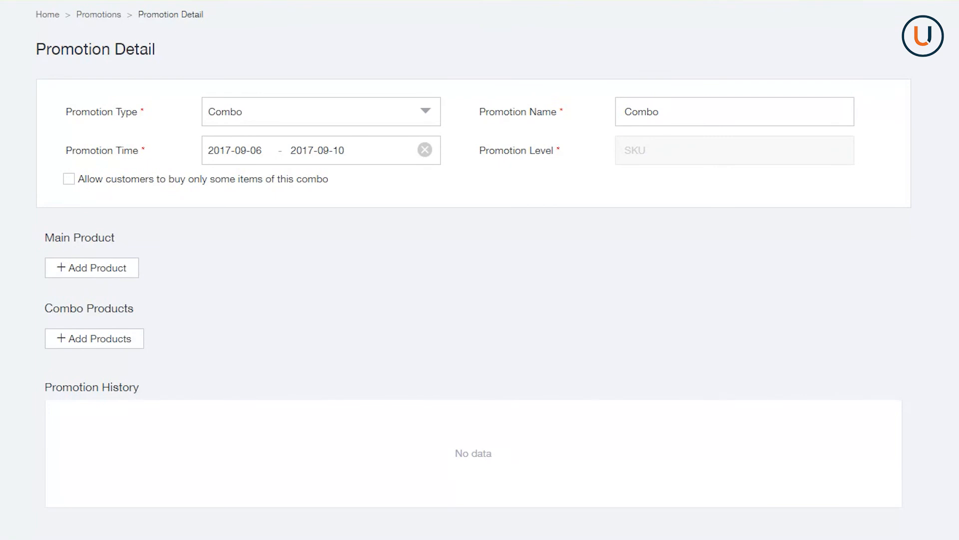
Add an RM68.0 Dell laptop sleeve as main product and another sleeve under combo products
left_click(91, 268)
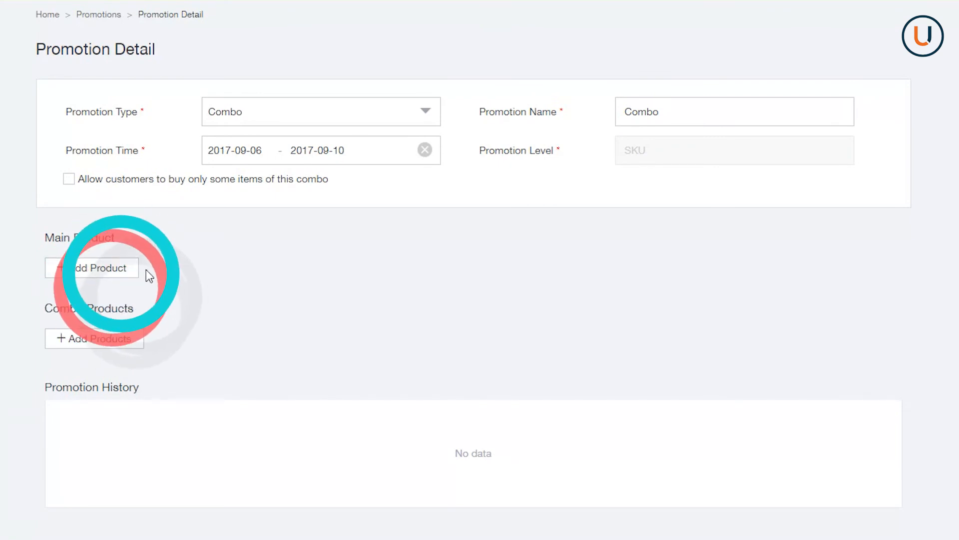
left_click(92, 268)
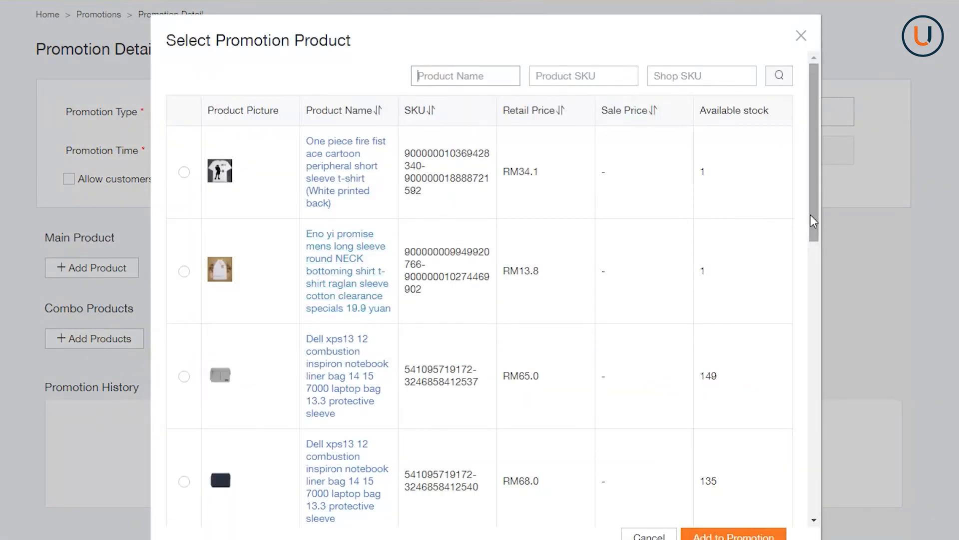
left_click(732, 535)
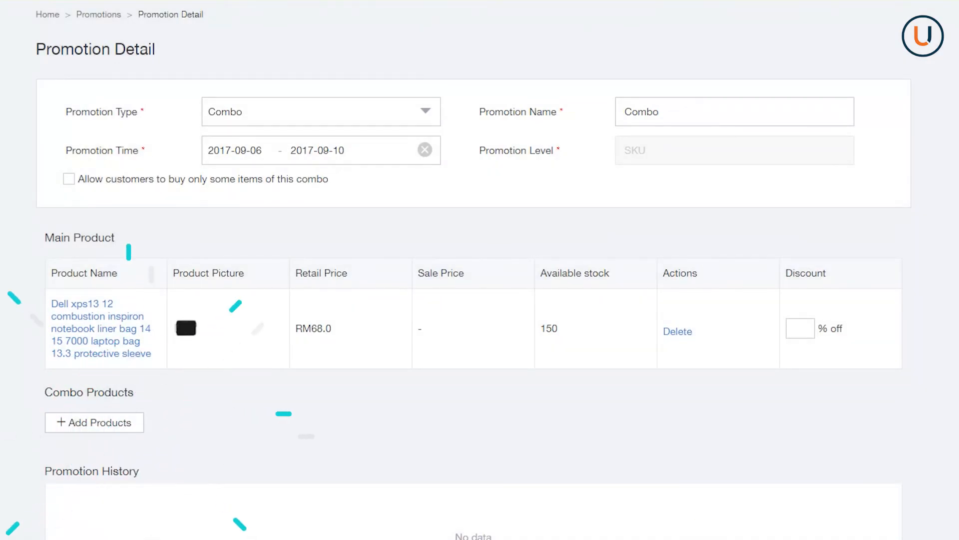
left_click(93, 422)
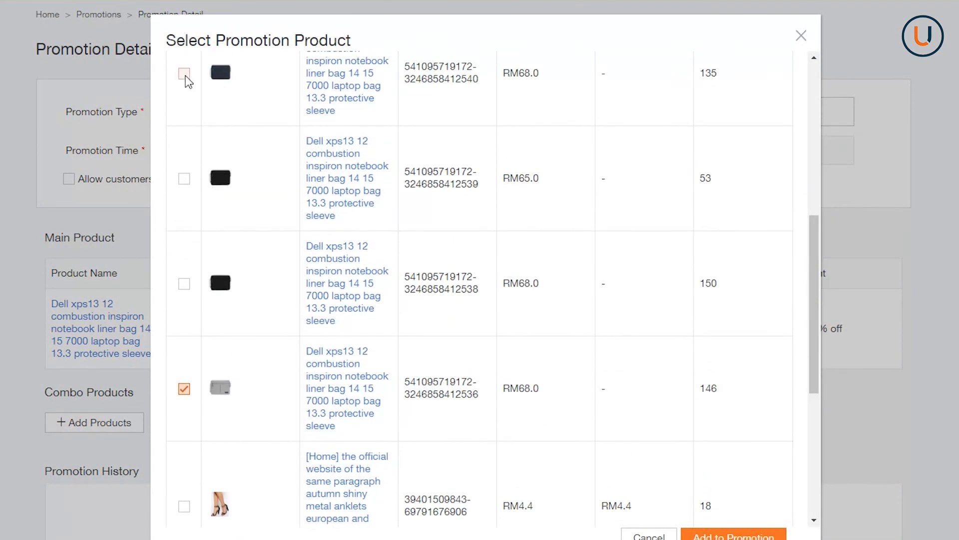
left_click(734, 536)
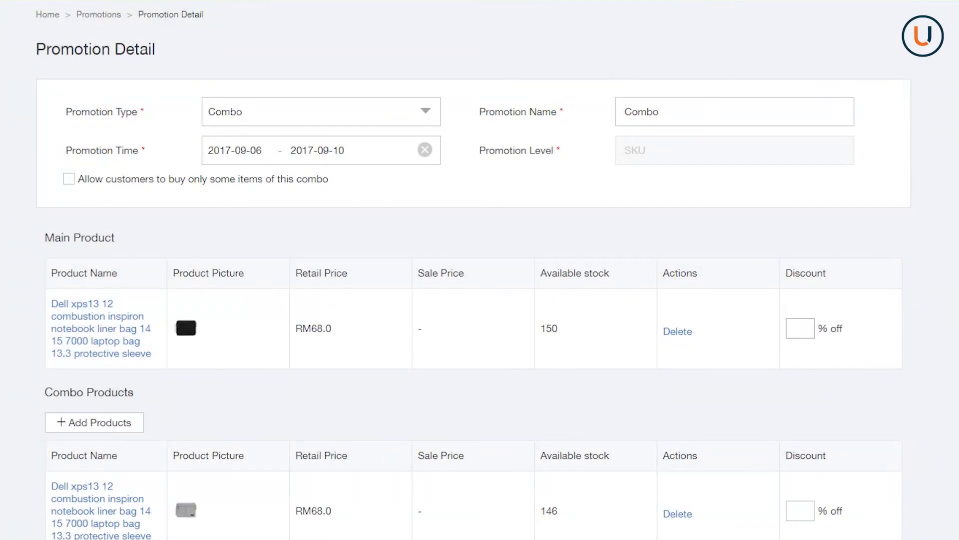
Set 5% off on each combo product and submit the Combo promotion
type("5")
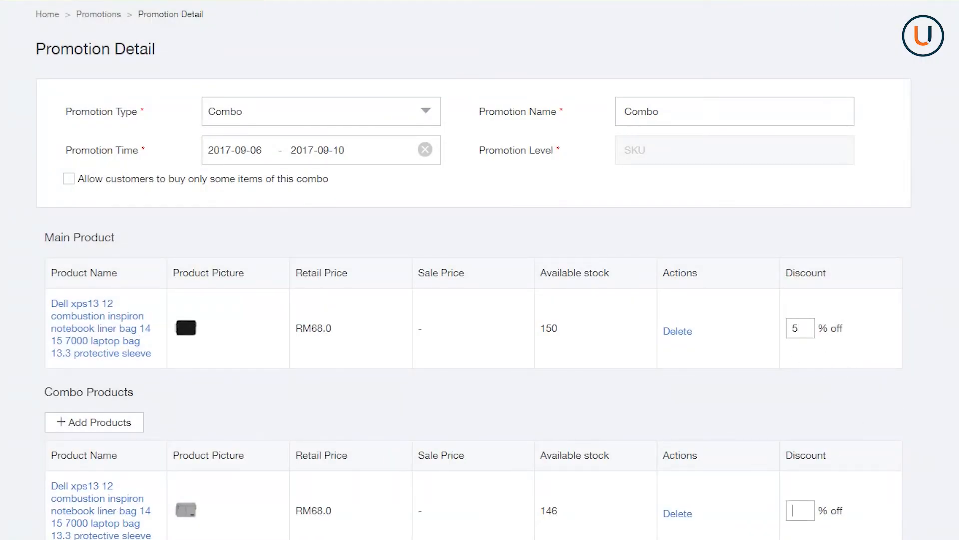
type("5")
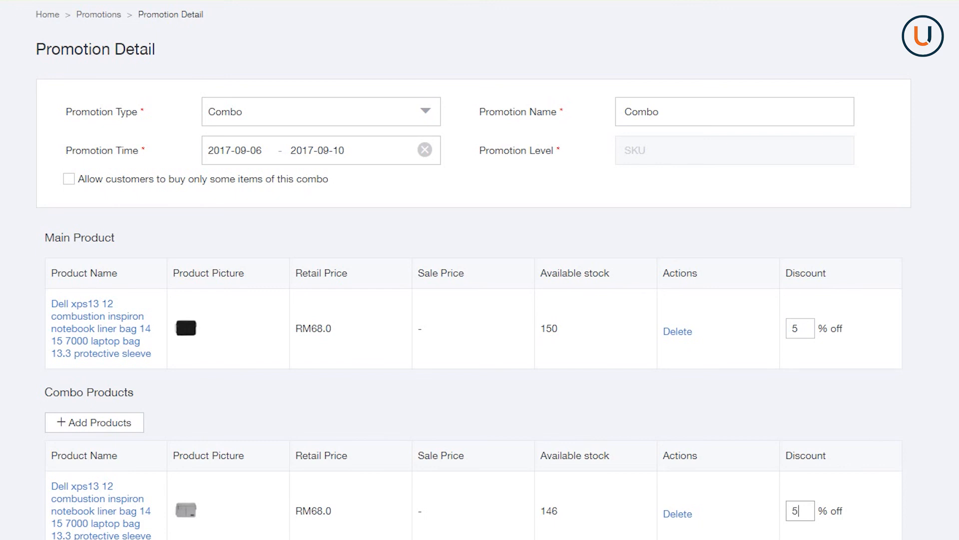
scroll("down", 3)
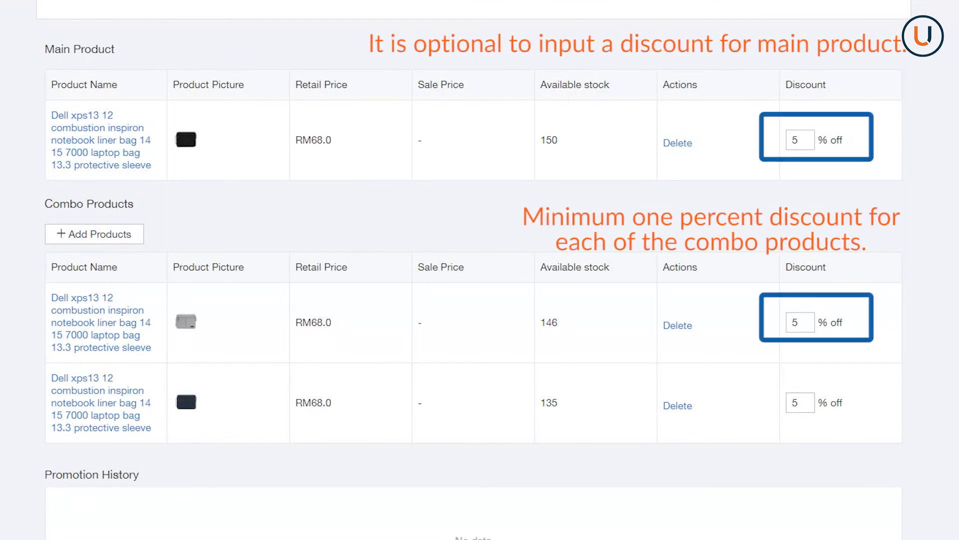
scroll("down", 3)
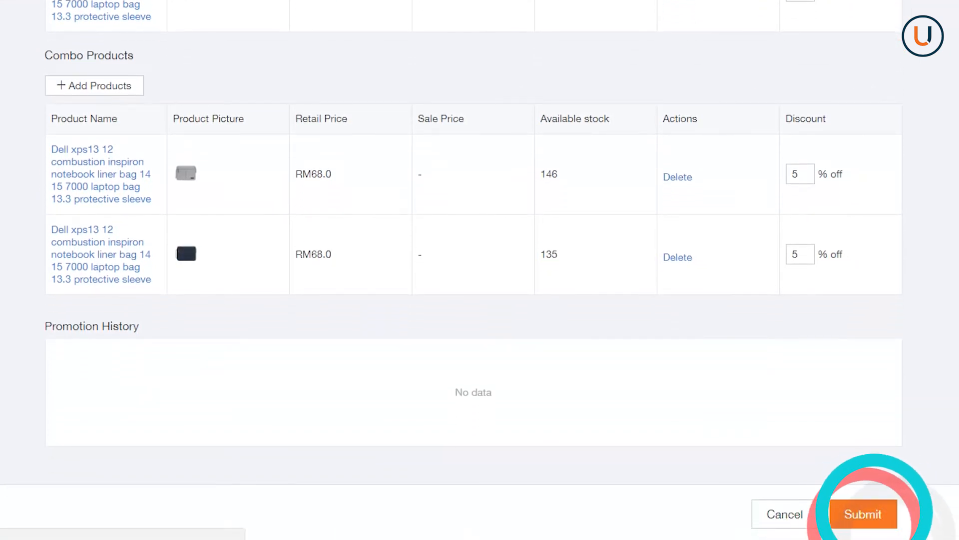
left_click(861, 513)
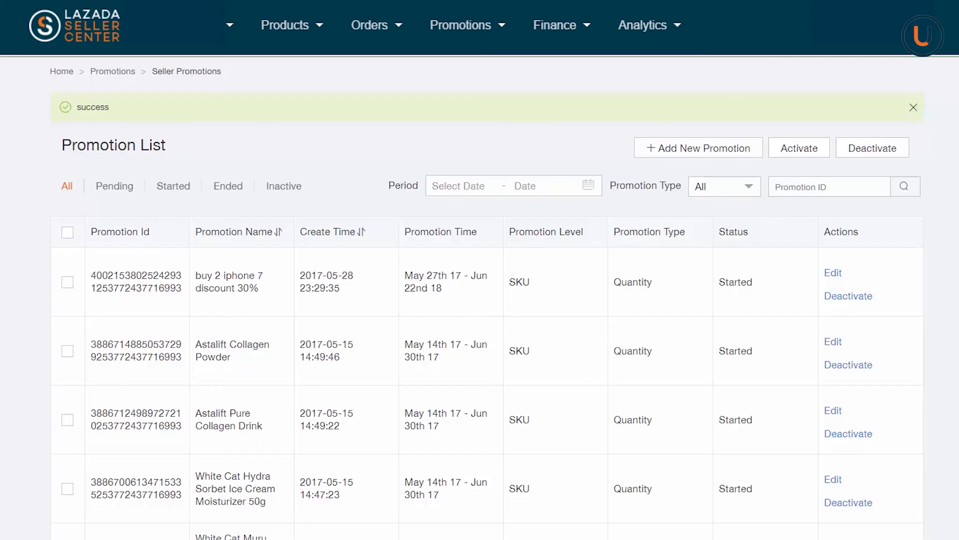